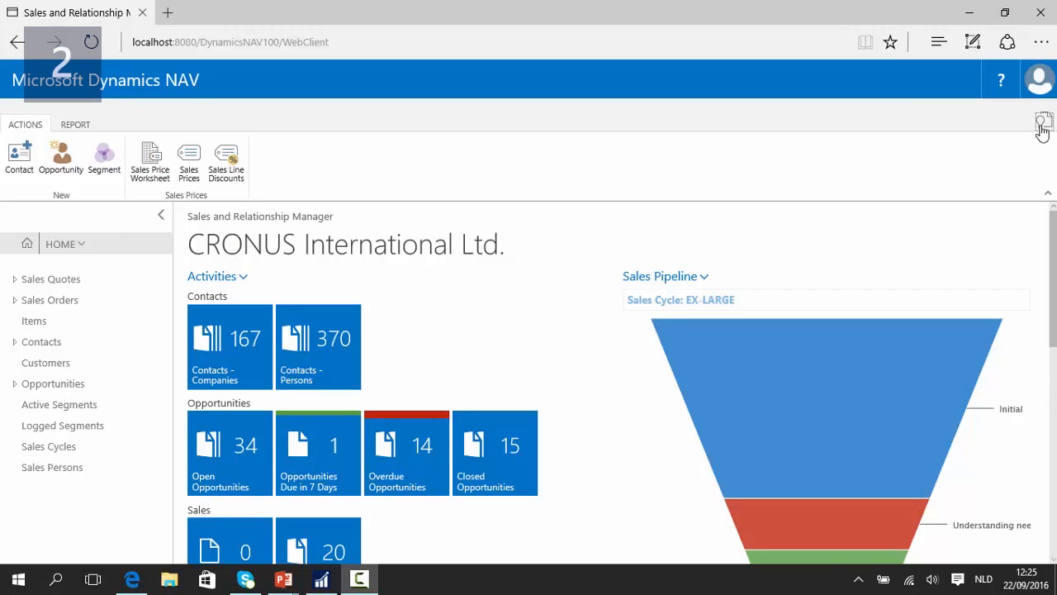
{"action": "left_click", "coordinate": [1042, 121]}
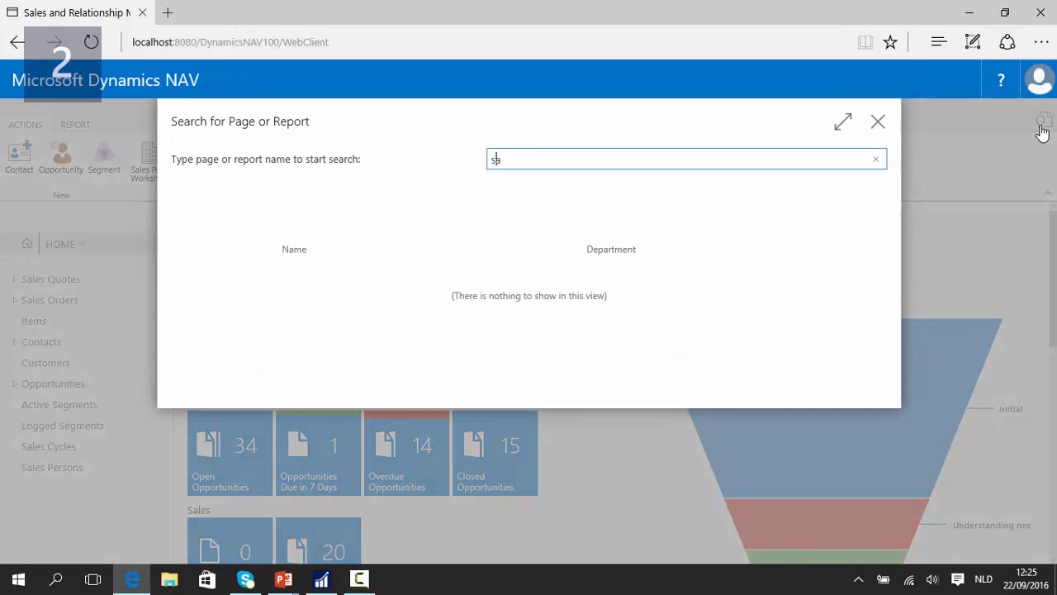
{"action": "type", "text": "ales p"}
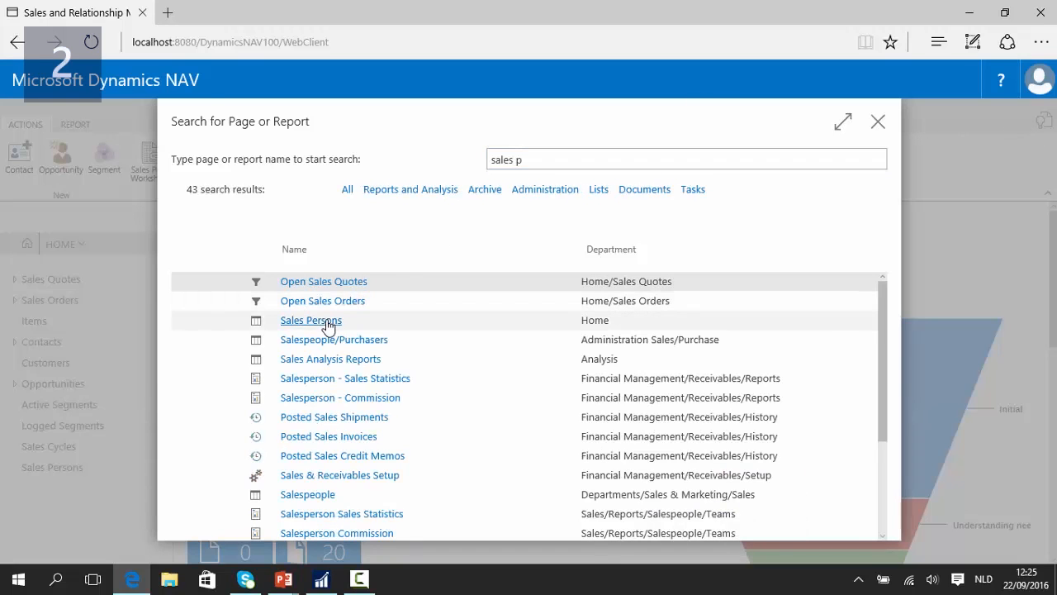
{"action": "left_click", "coordinate": [333, 339]}
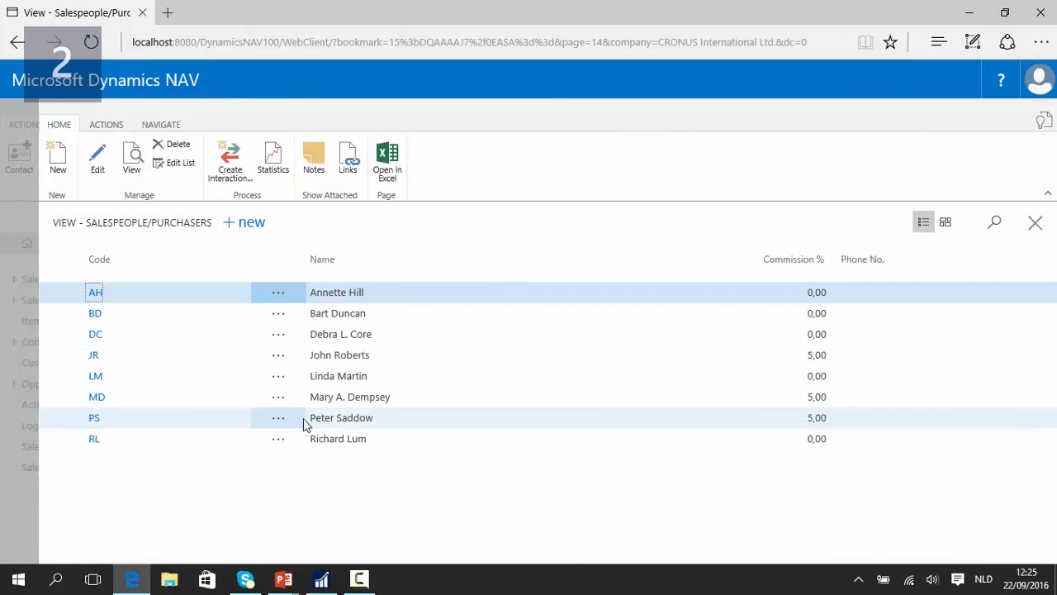
{"action": "left_click", "coordinate": [278, 417]}
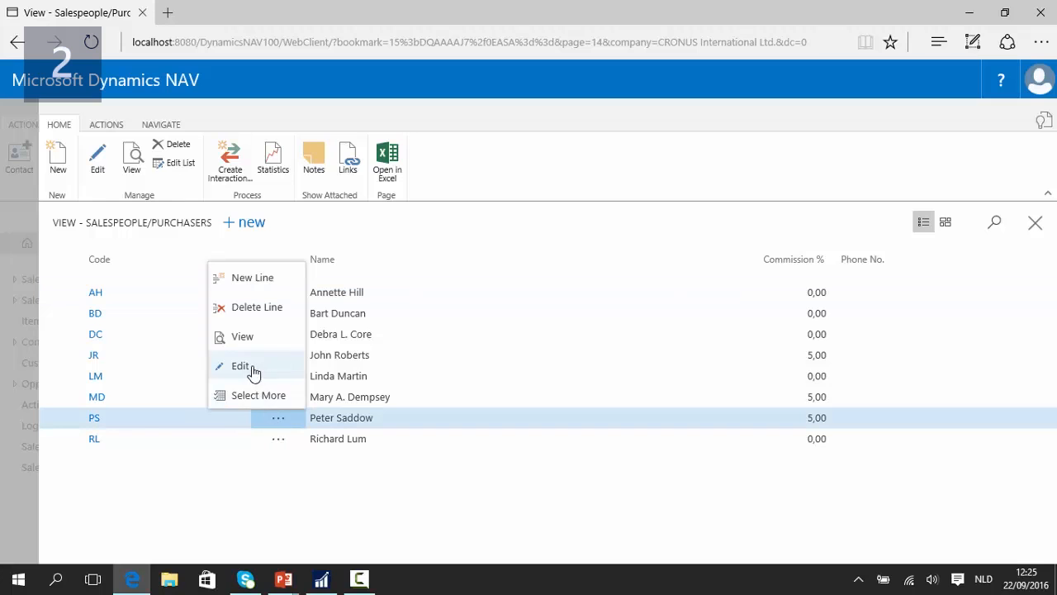
{"action": "left_click", "coordinate": [240, 366]}
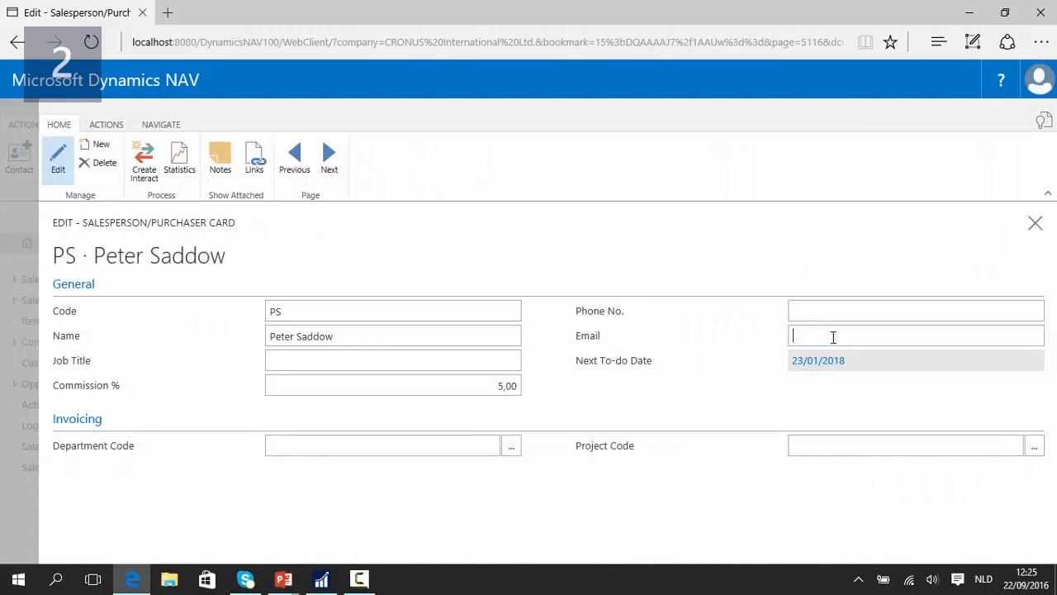
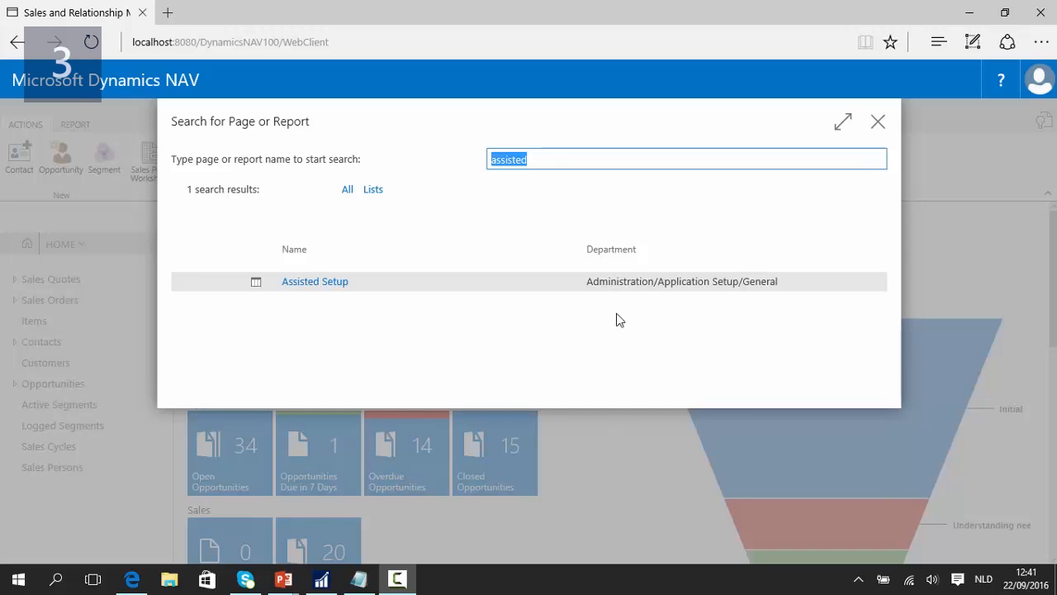
{"action": "mouse_move", "coordinate": [332, 286]}
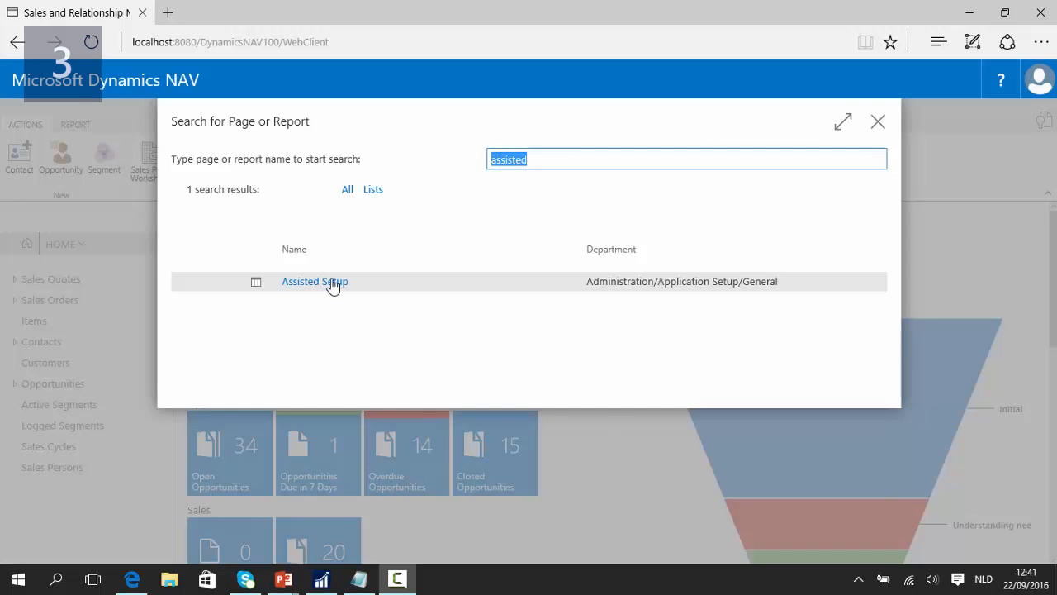
Step: Launch the Set Up Email Logging wizard from Assisted Setup and advance to credentials
{"action": "left_click", "coordinate": [315, 281]}
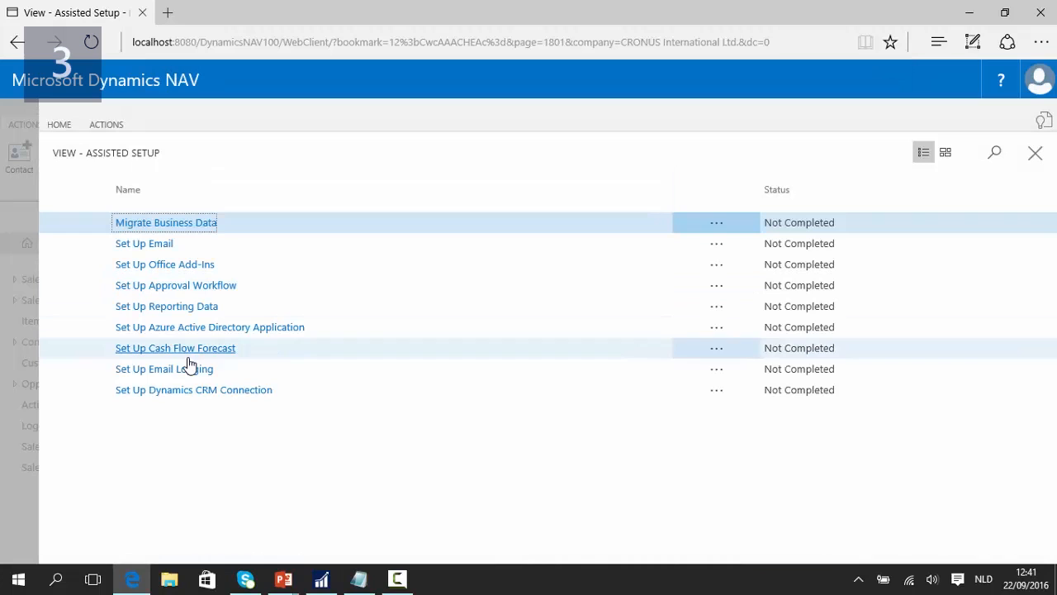
{"action": "left_click", "coordinate": [163, 368]}
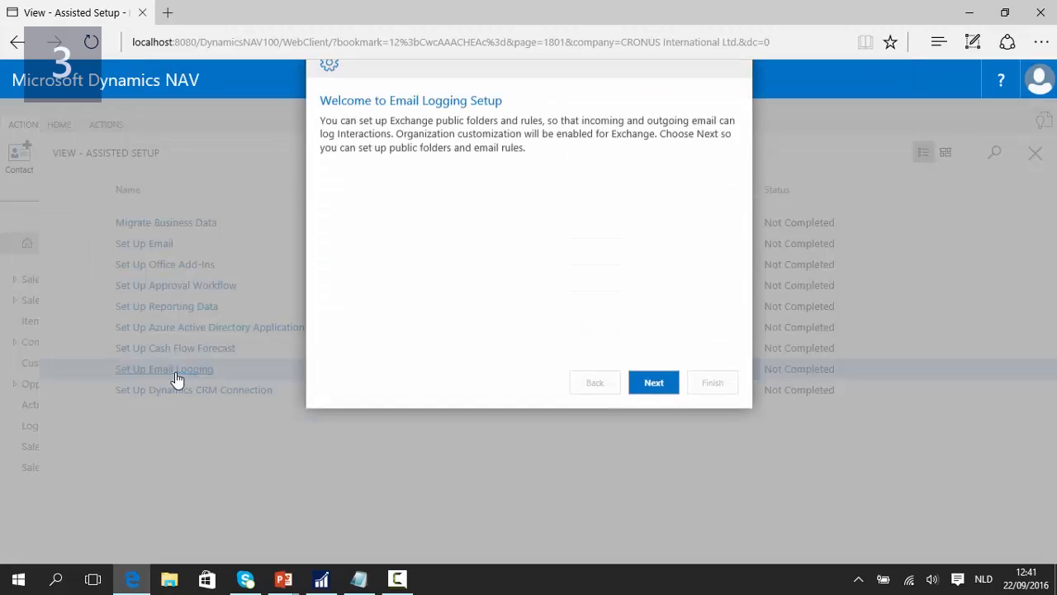
{"action": "left_click", "coordinate": [653, 381]}
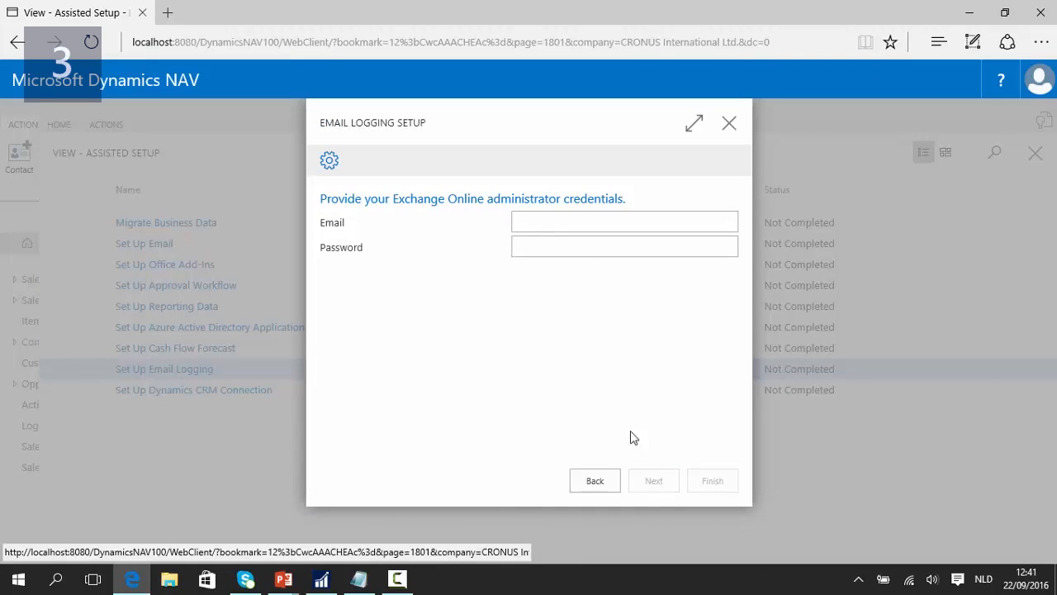
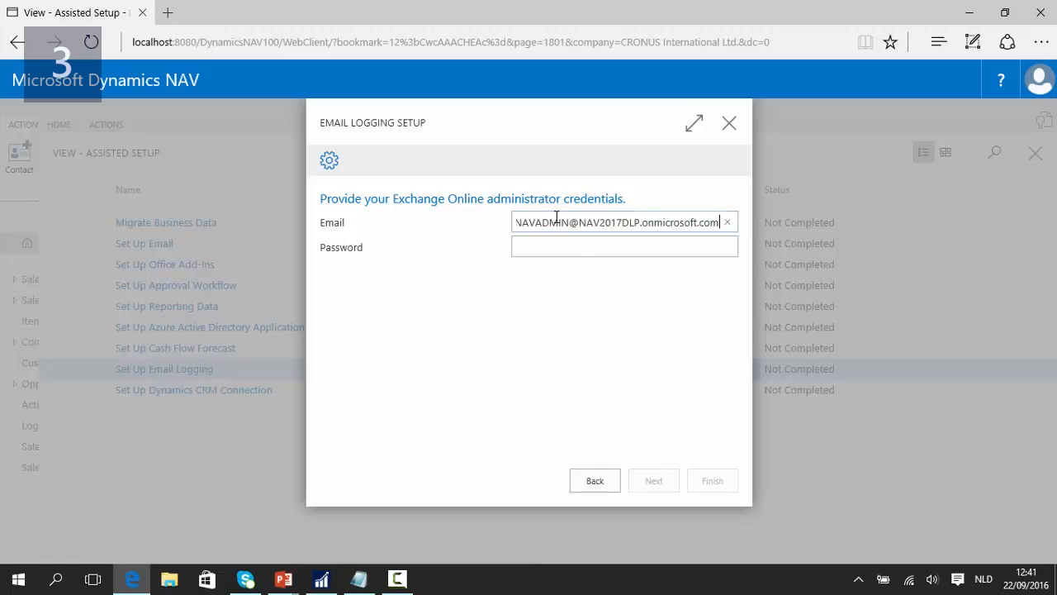
{"action": "left_click", "coordinate": [624, 246]}
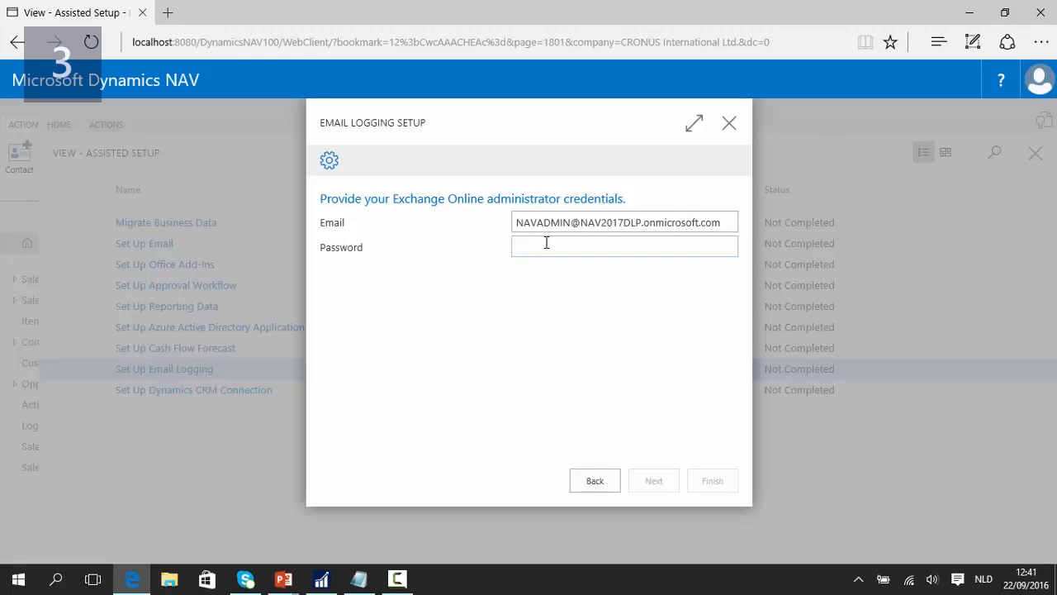
{"action": "type", "text": "•"}
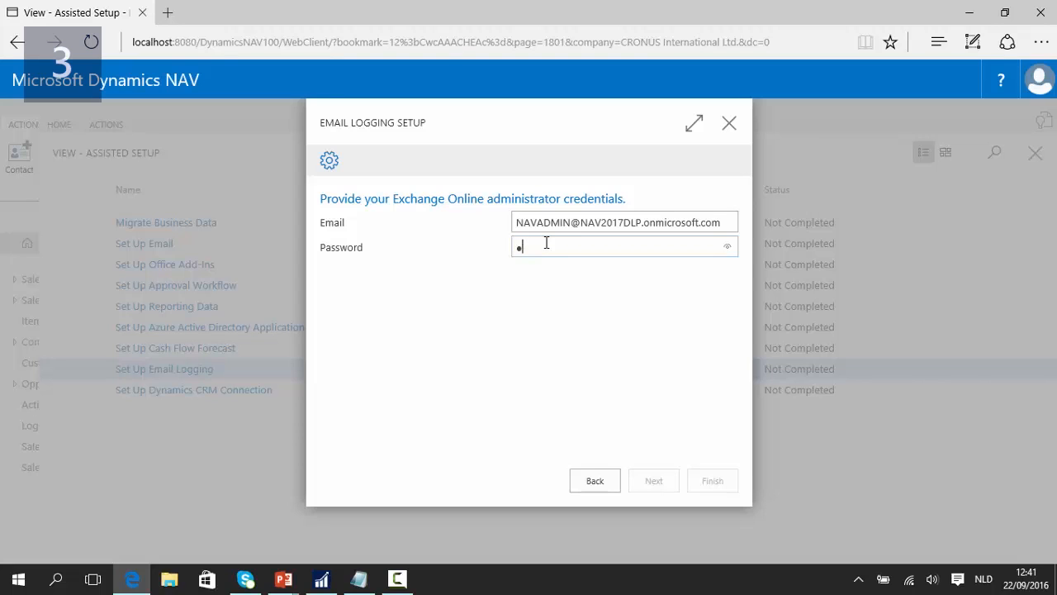
{"action": "type", "text": "password"}
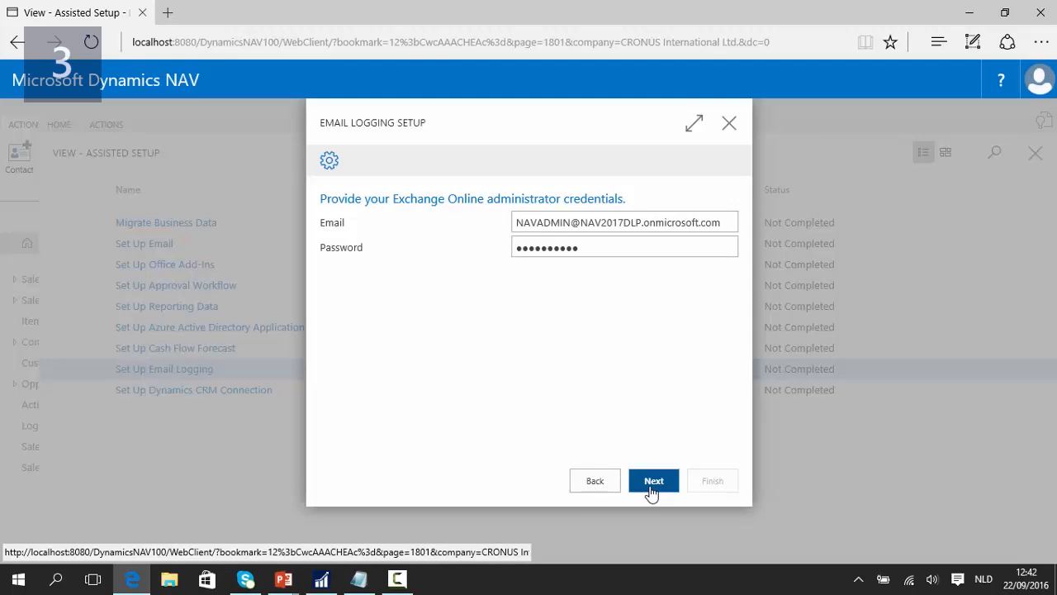
Step: Accept the credentials, default public folders and transport rules, then finish the wizard
{"action": "left_click", "coordinate": [653, 480]}
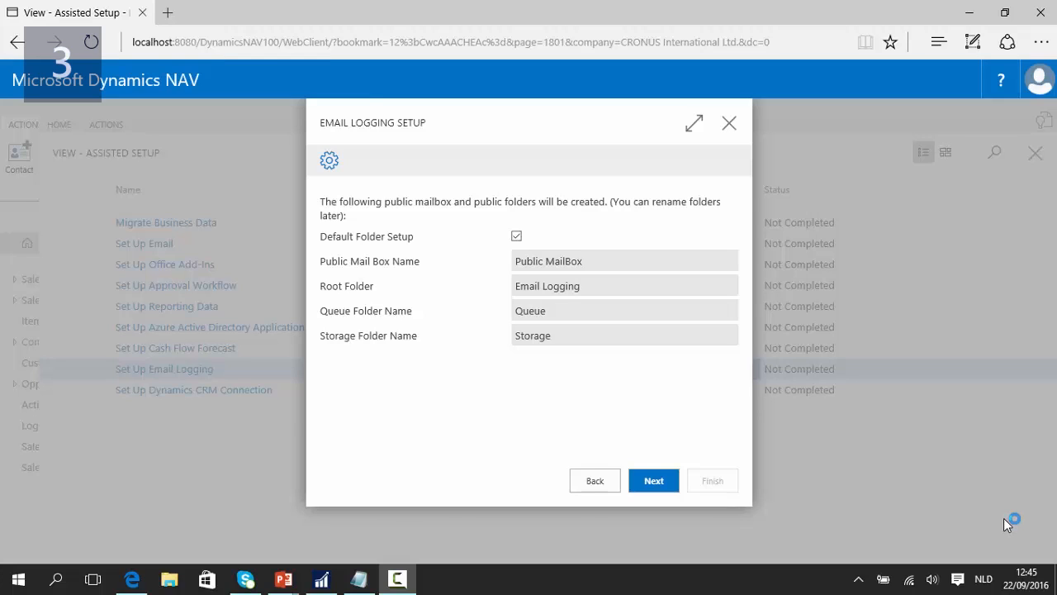
{"action": "mouse_move", "coordinate": [946, 526]}
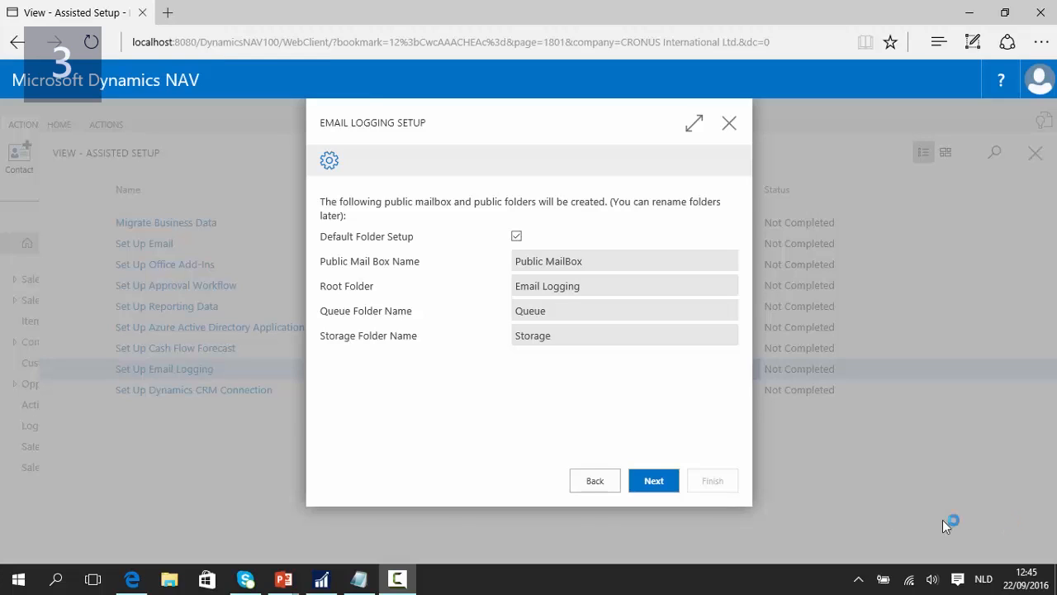
{"action": "left_click", "coordinate": [653, 480]}
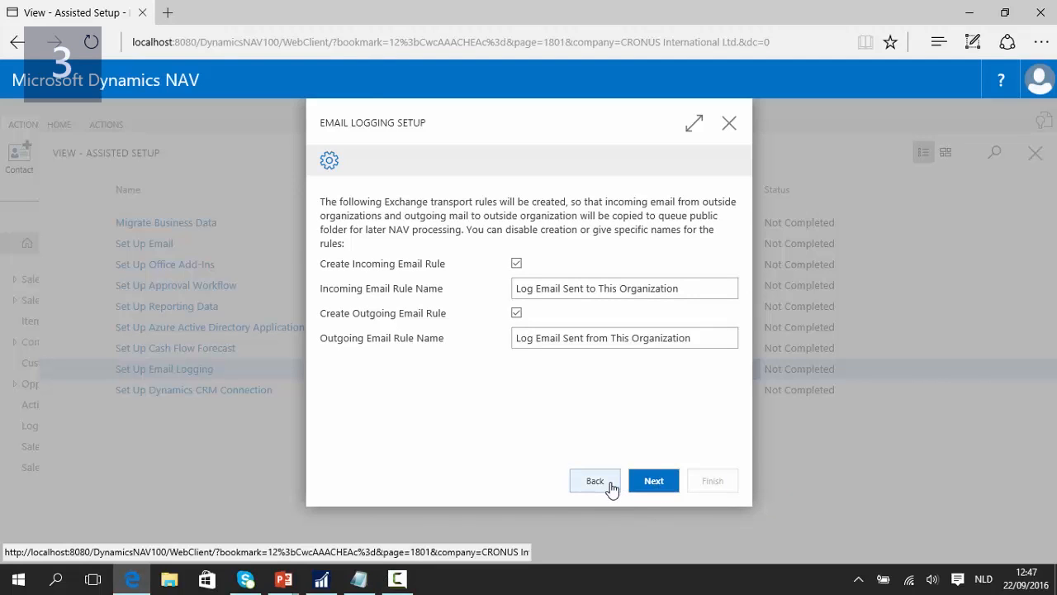
{"action": "mouse_move", "coordinate": [594, 480]}
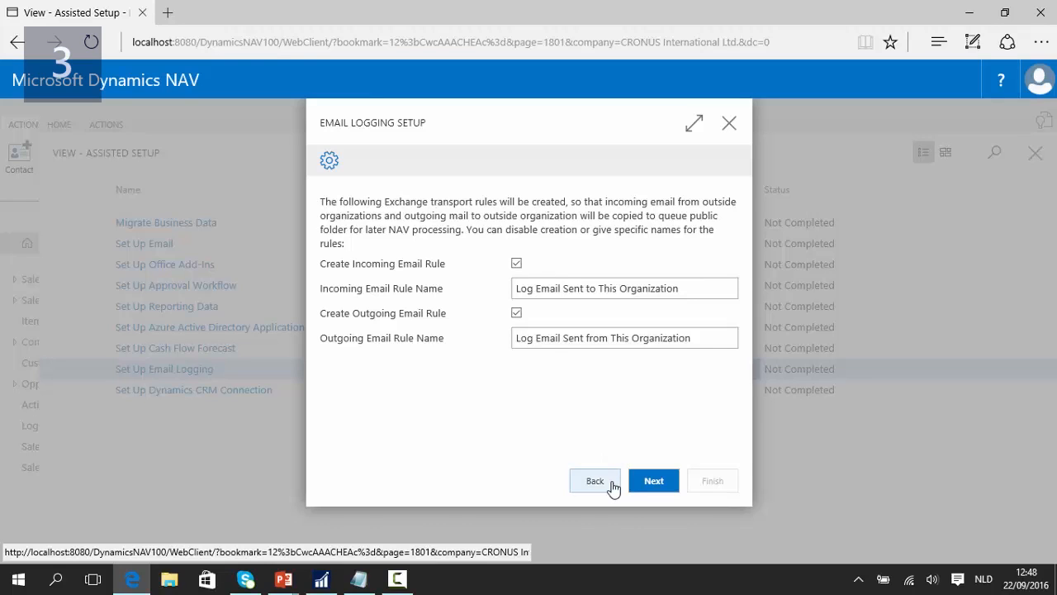
{"action": "left_click", "coordinate": [654, 479]}
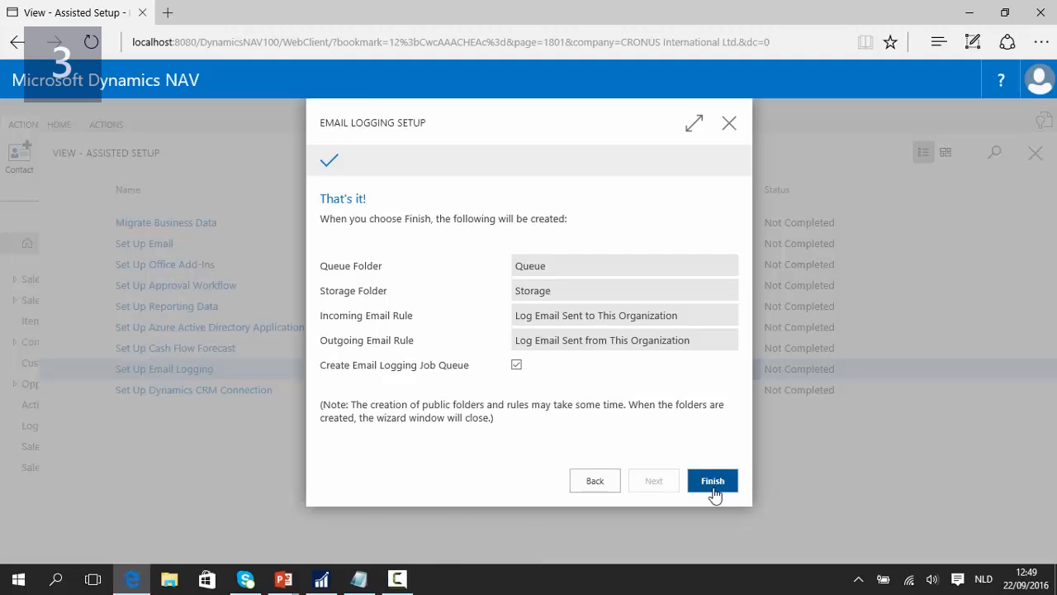
{"action": "left_click", "coordinate": [712, 480]}
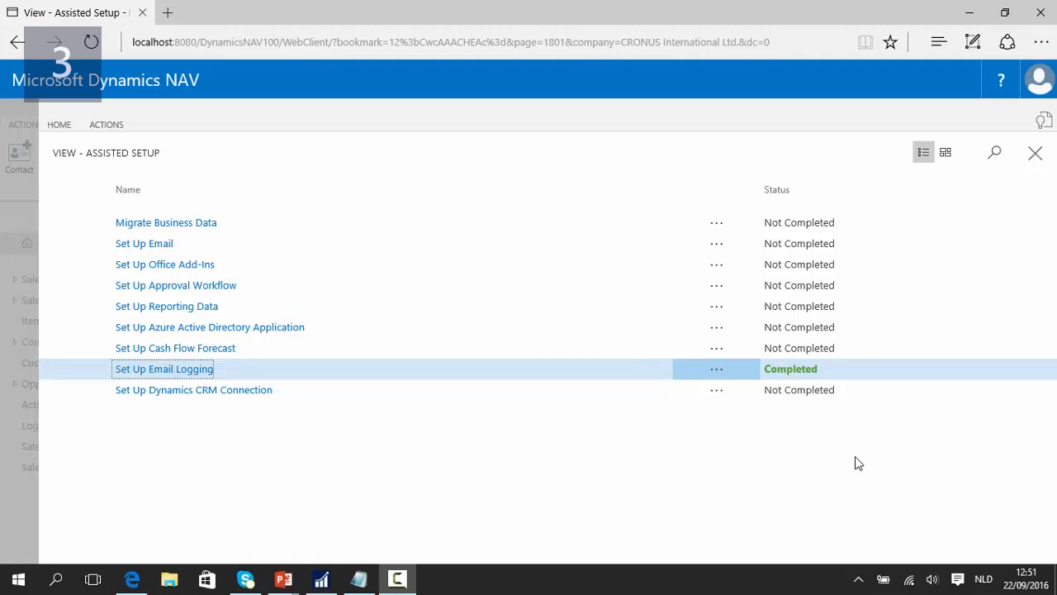
{"action": "mouse_move", "coordinate": [854, 456]}
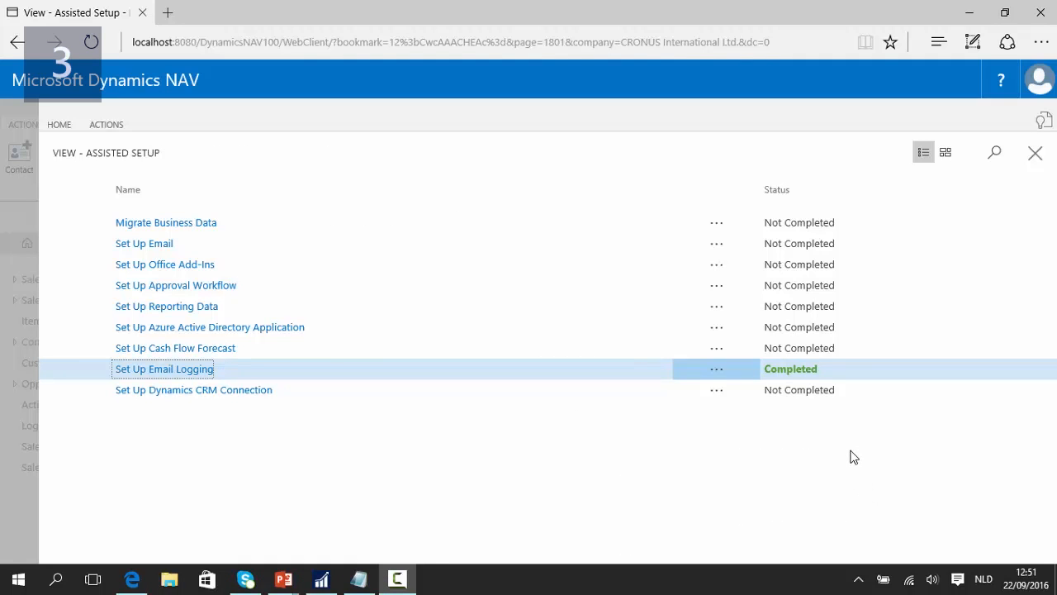
{"action": "mouse_move", "coordinate": [828, 450]}
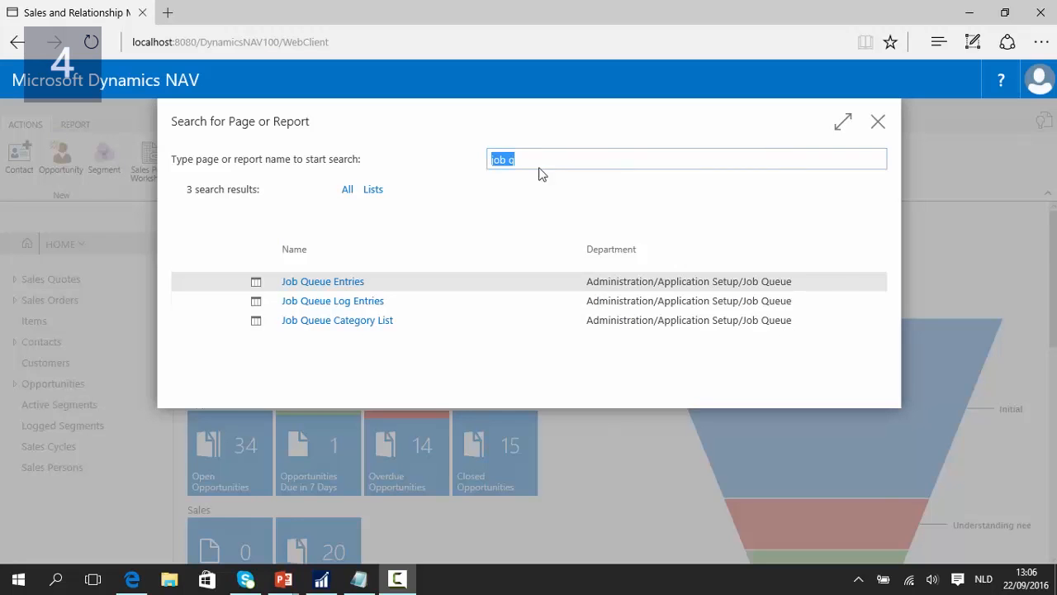
Step: Restart the Email Logging Context Adapter job queue entry so it shows Ready, then close it
{"action": "left_click", "coordinate": [322, 280]}
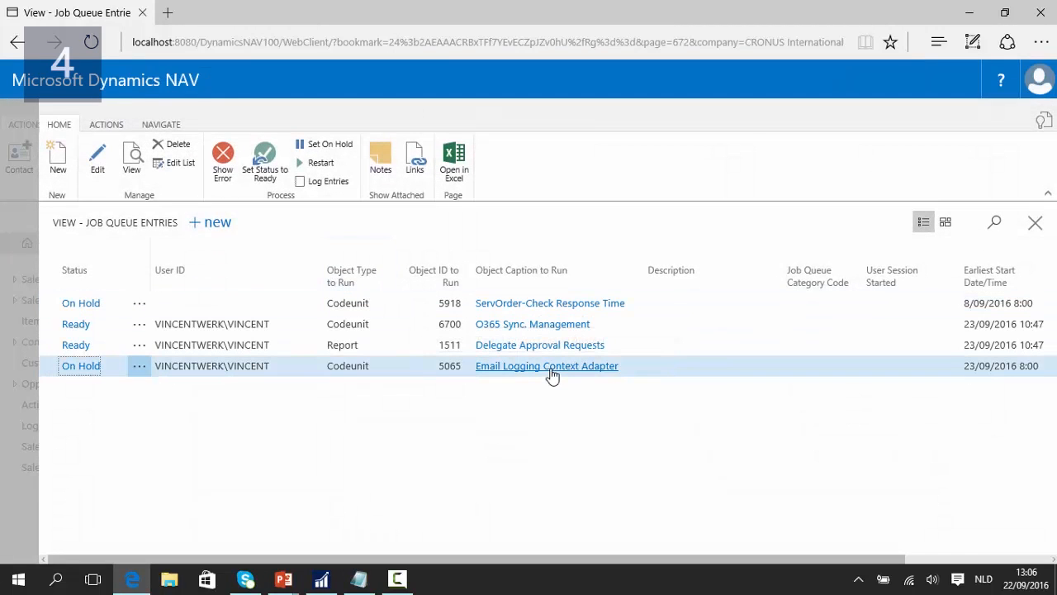
{"action": "mouse_move", "coordinate": [97, 157]}
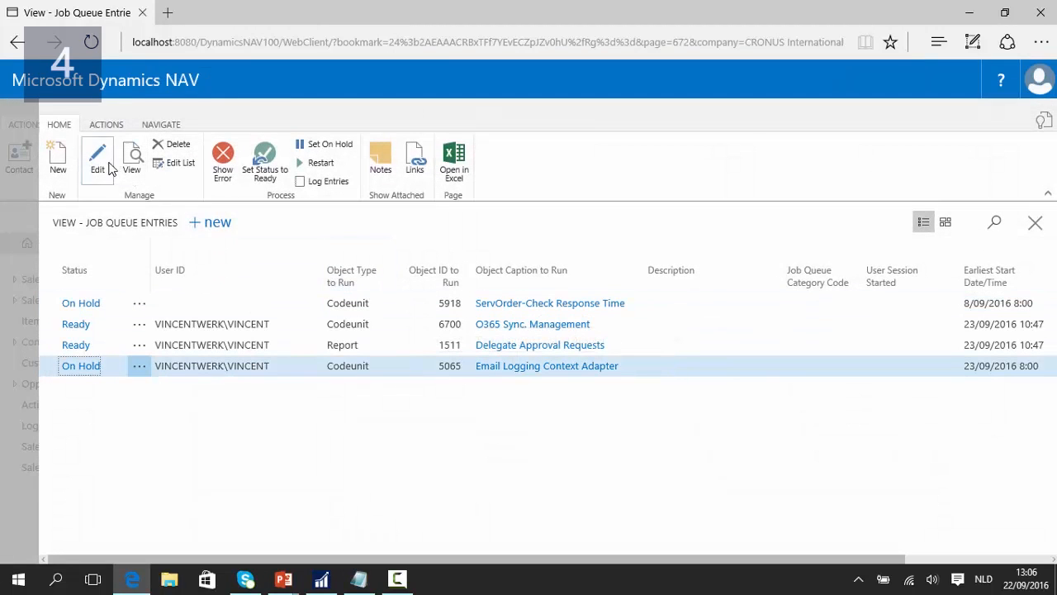
{"action": "left_click", "coordinate": [97, 157]}
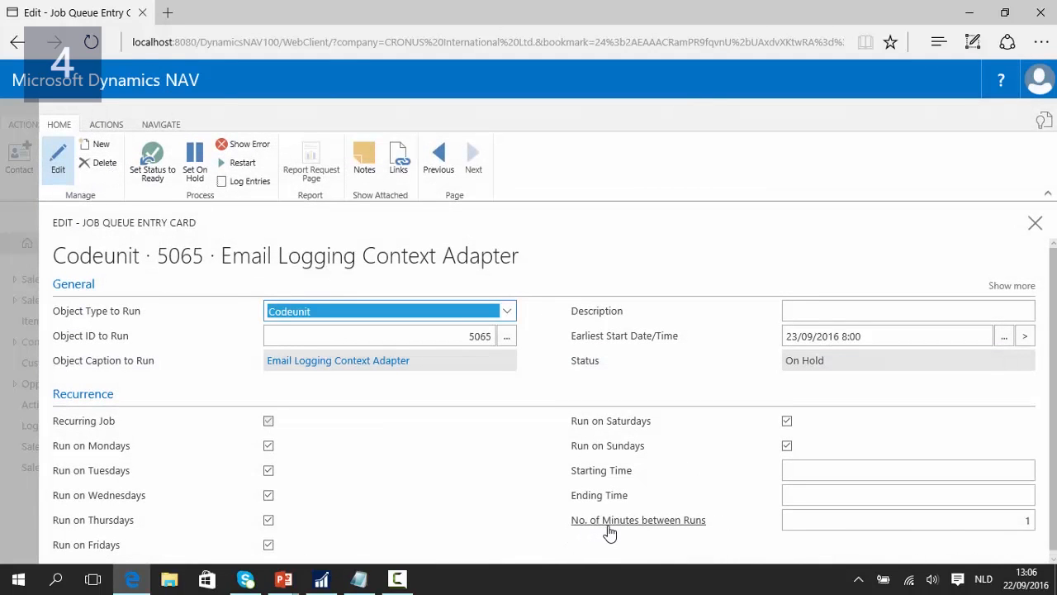
{"action": "left_click", "coordinate": [908, 519]}
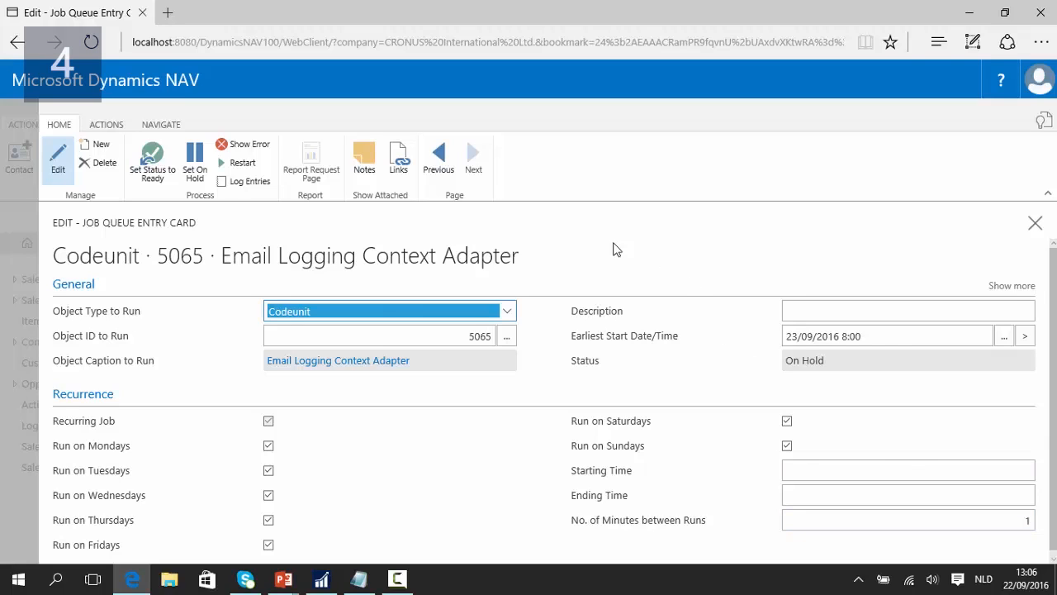
{"action": "left_click", "coordinate": [239, 162]}
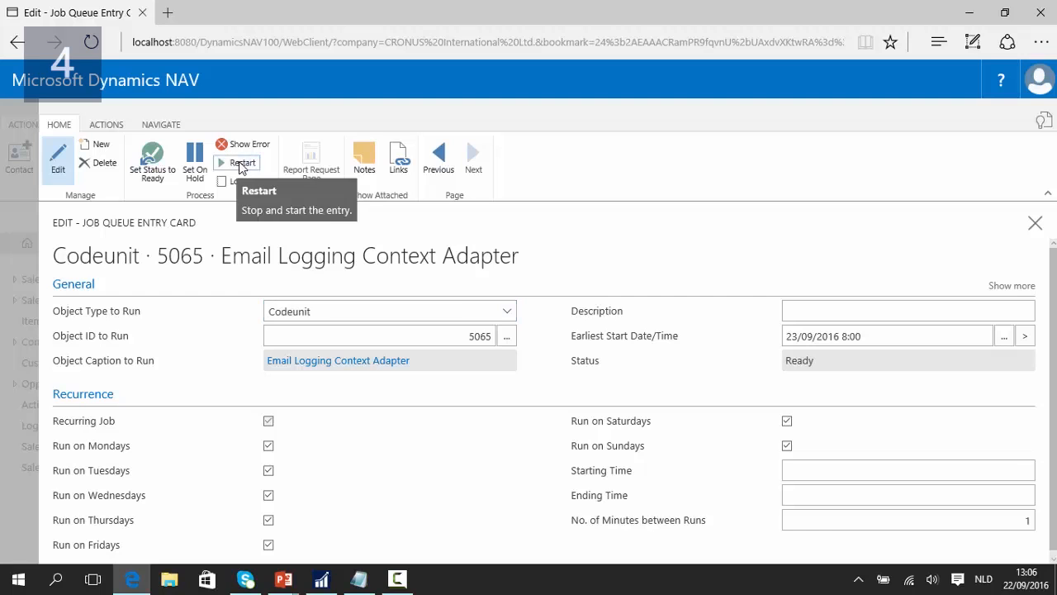
{"action": "mouse_move", "coordinate": [852, 150]}
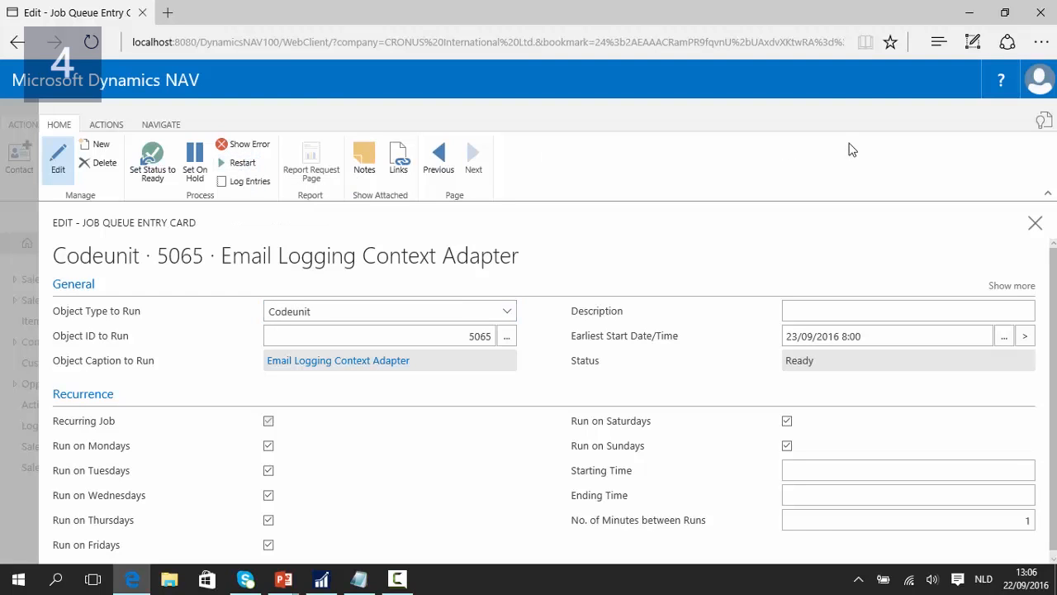
{"action": "left_click", "coordinate": [1034, 223]}
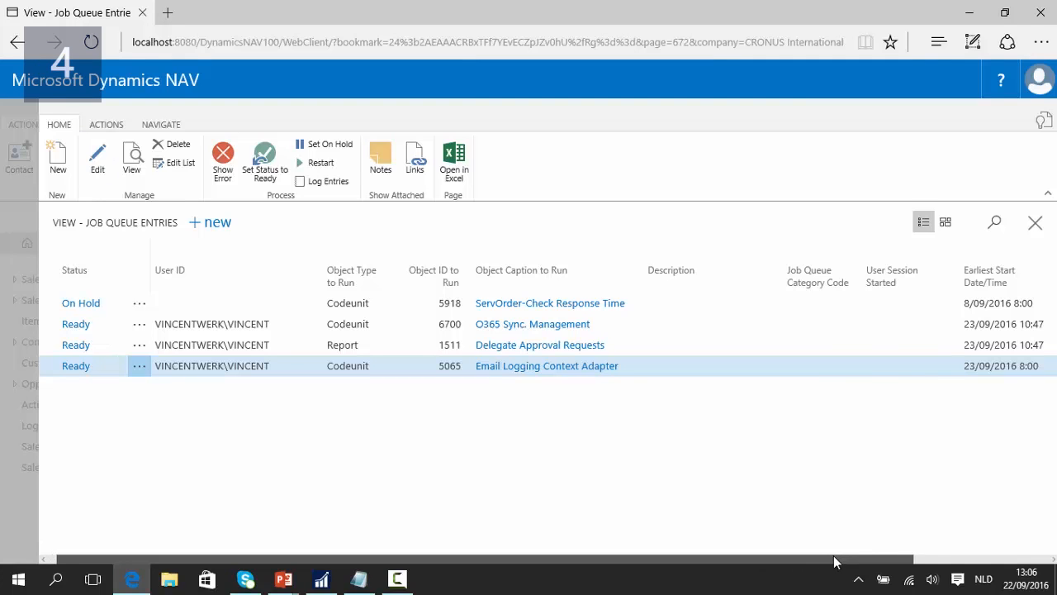
Step: Scroll the Job Queue Entries list right to confirm the job runs every minute
{"action": "scroll", "scroll_direction": "right", "scroll_amount": 3}
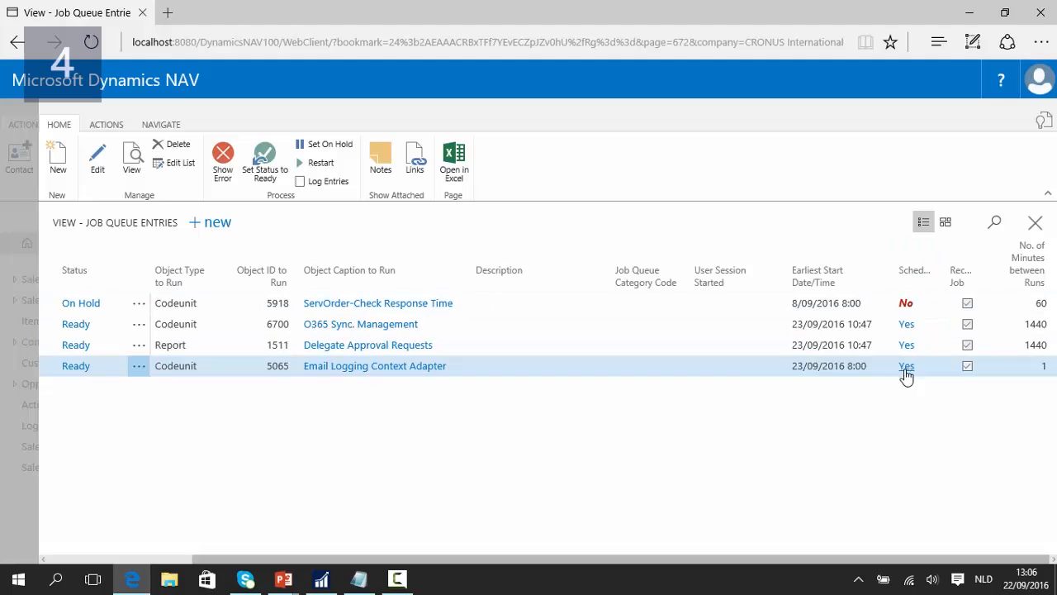
{"action": "mouse_move", "coordinate": [1028, 264]}
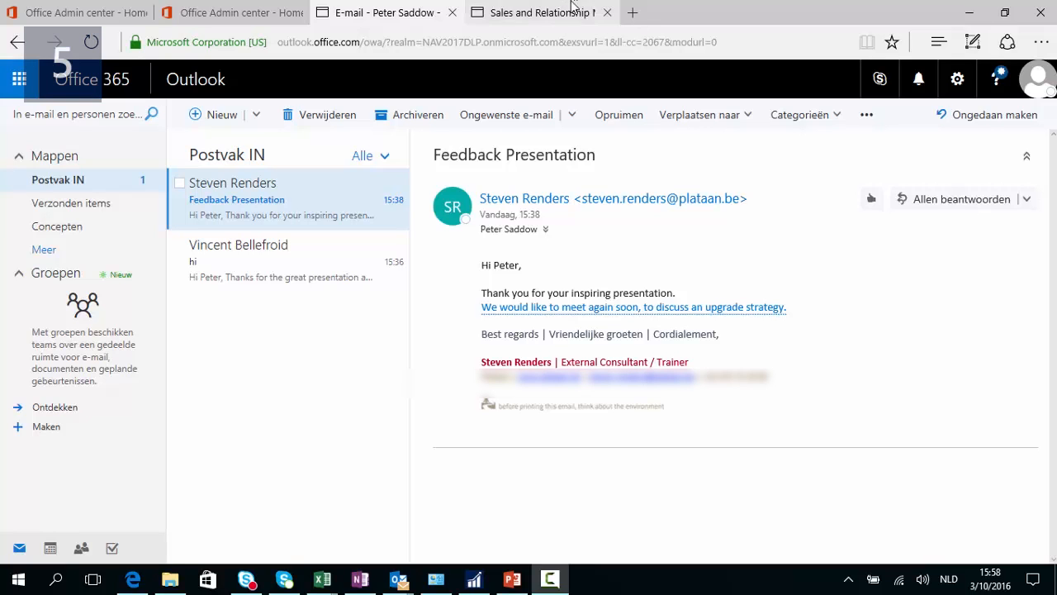
{"action": "left_click", "coordinate": [535, 12]}
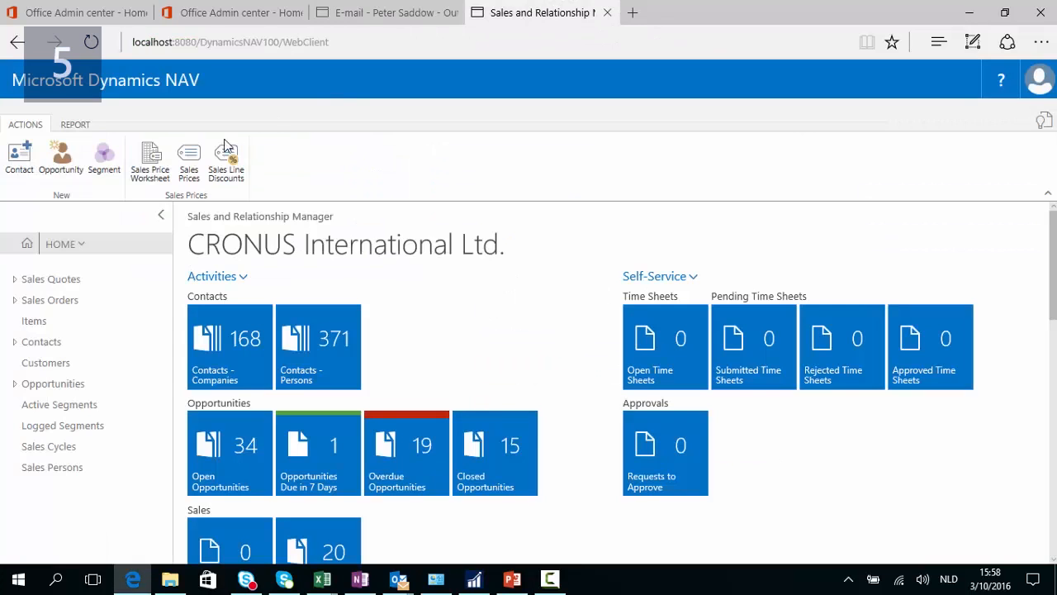
{"action": "left_click", "coordinate": [41, 342]}
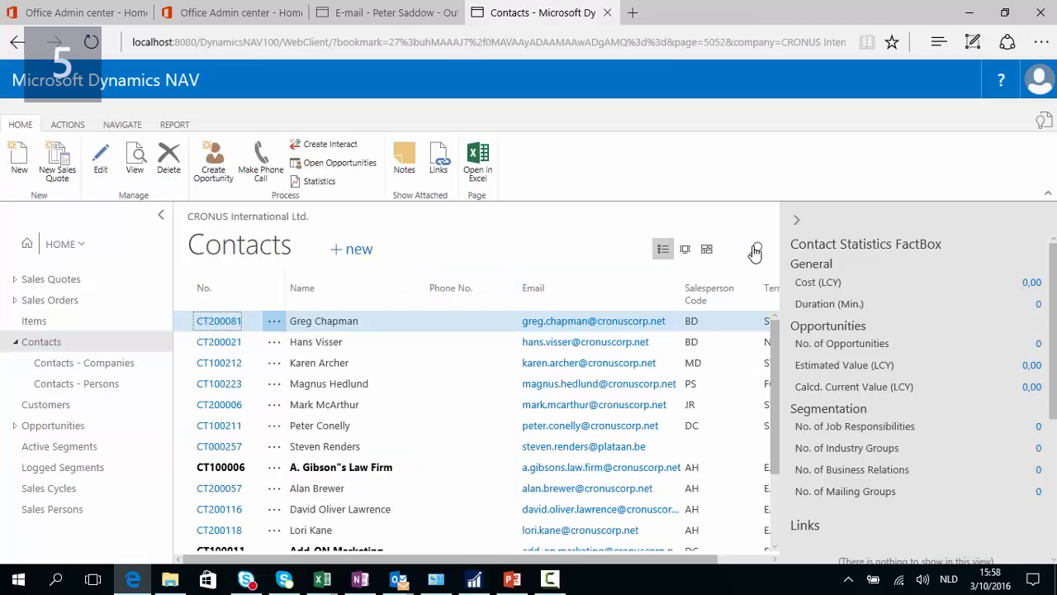
{"action": "left_click", "coordinate": [753, 250]}
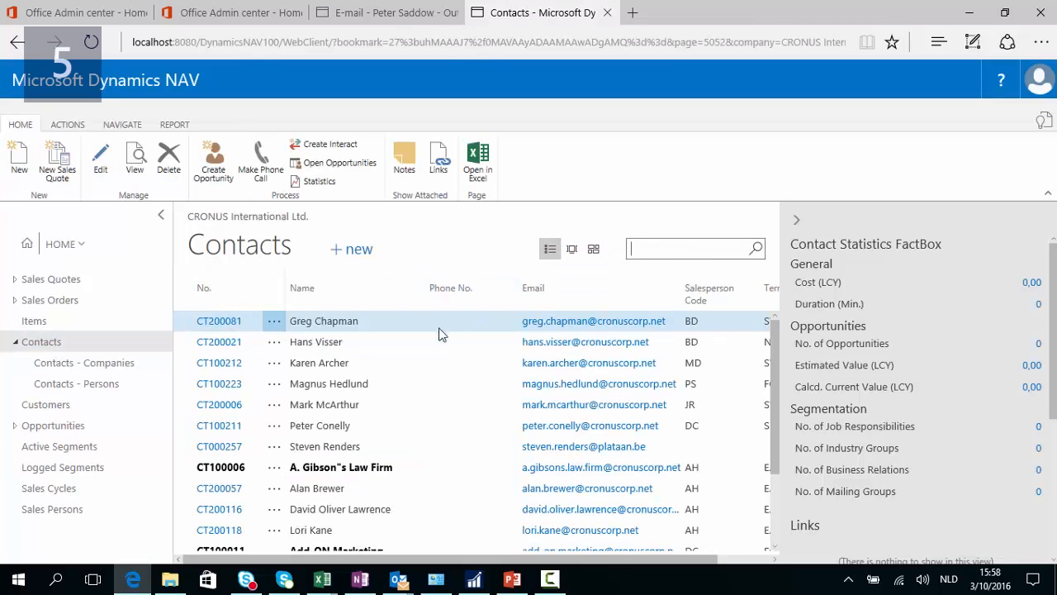
{"action": "type", "text": "vincent"}
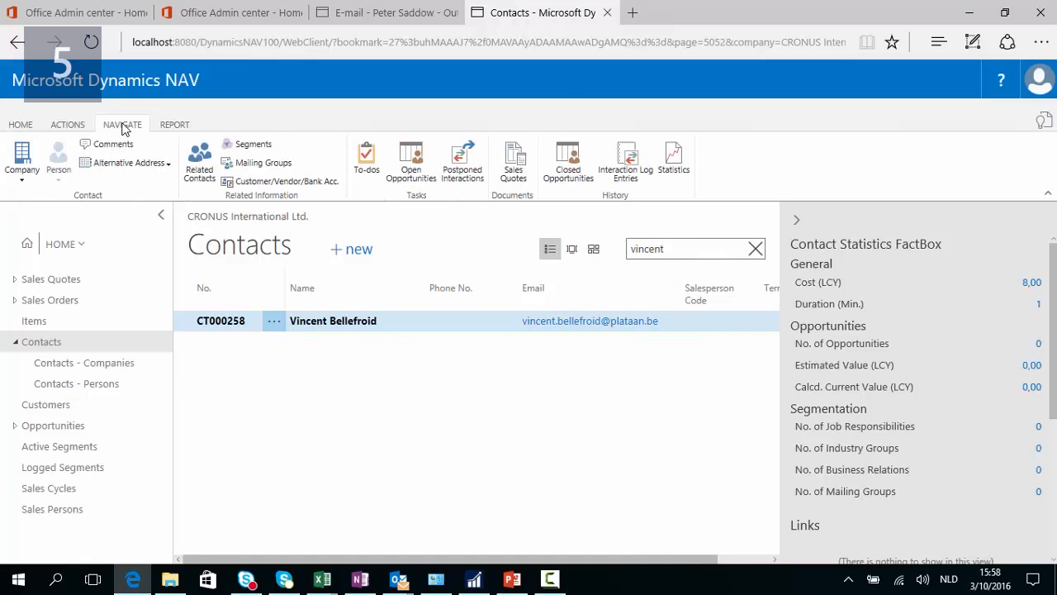
{"action": "left_click", "coordinate": [625, 159]}
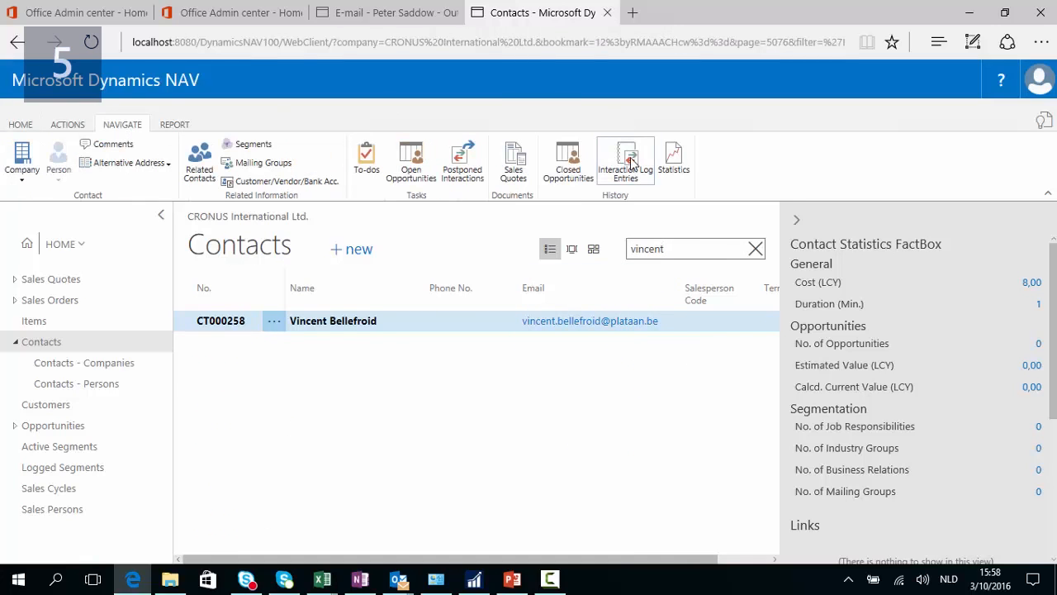
{"action": "left_click", "coordinate": [625, 160]}
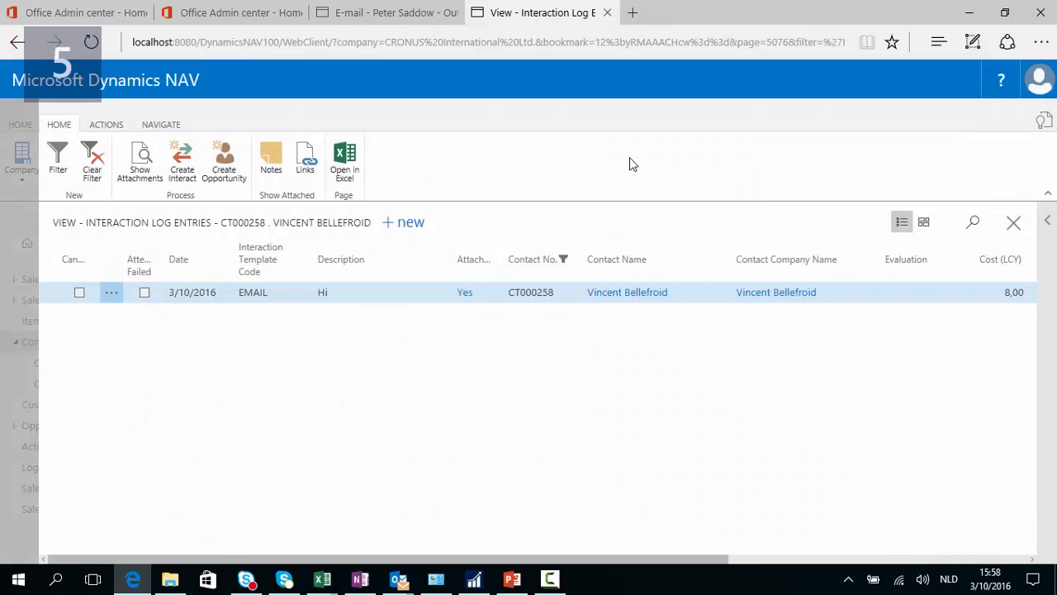
{"action": "mouse_move", "coordinate": [303, 307]}
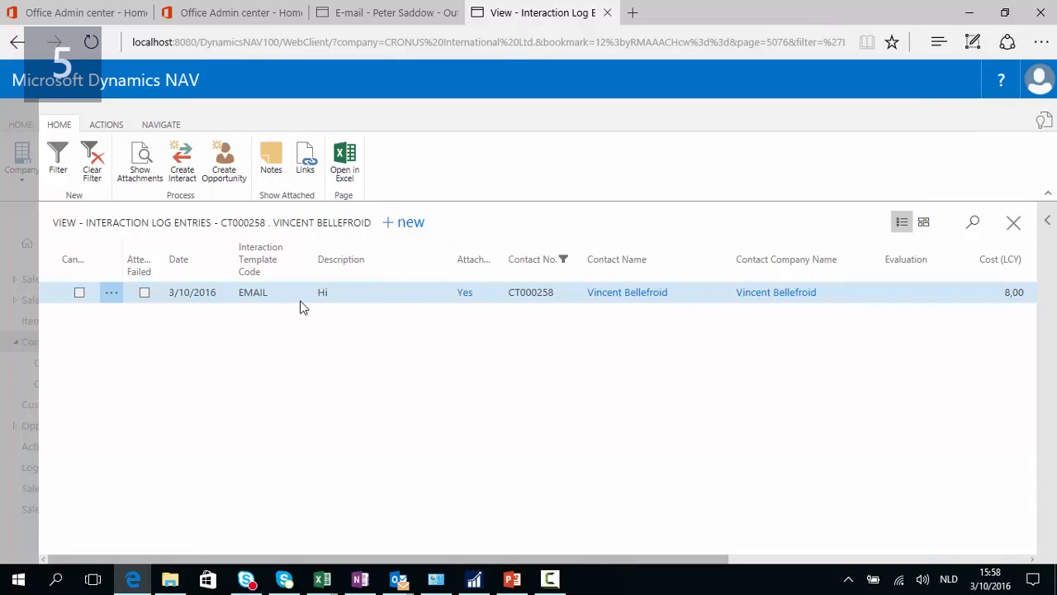
{"action": "mouse_move", "coordinate": [277, 308]}
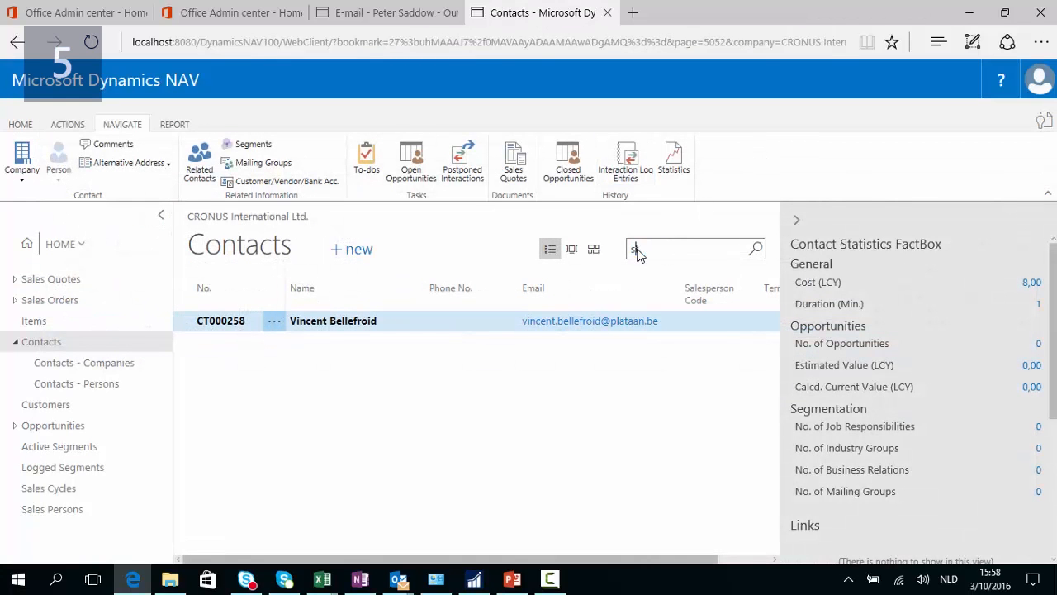
{"action": "type", "text": "steven"}
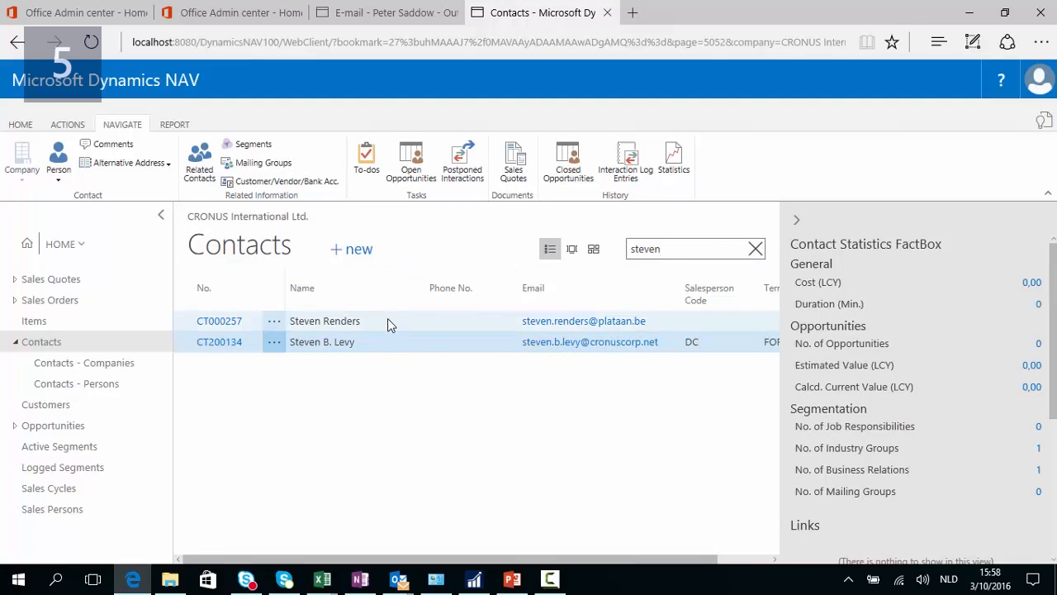
{"action": "left_click", "coordinate": [325, 320]}
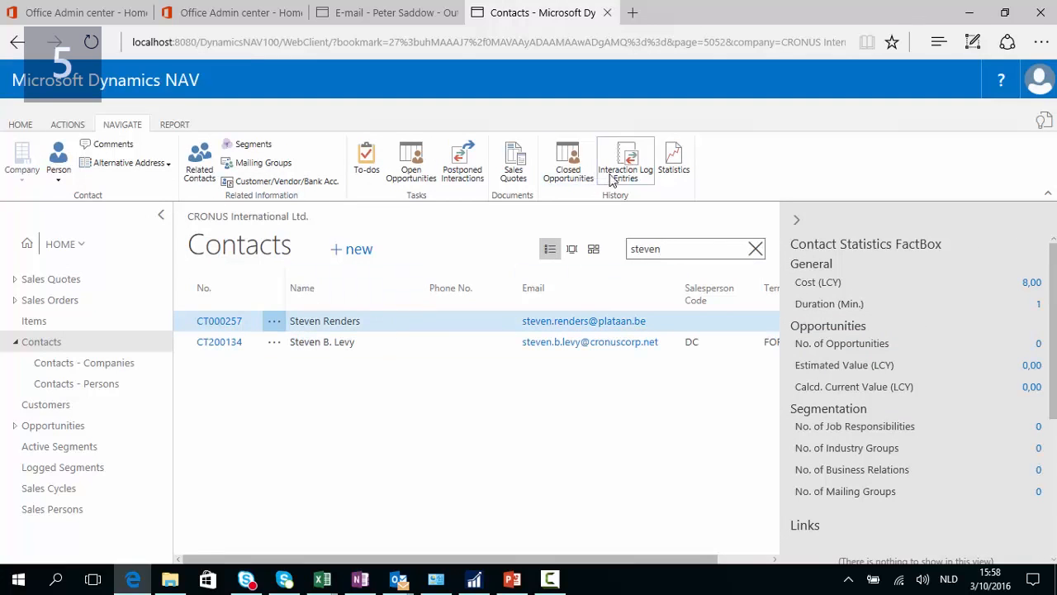
{"action": "left_click", "coordinate": [625, 161]}
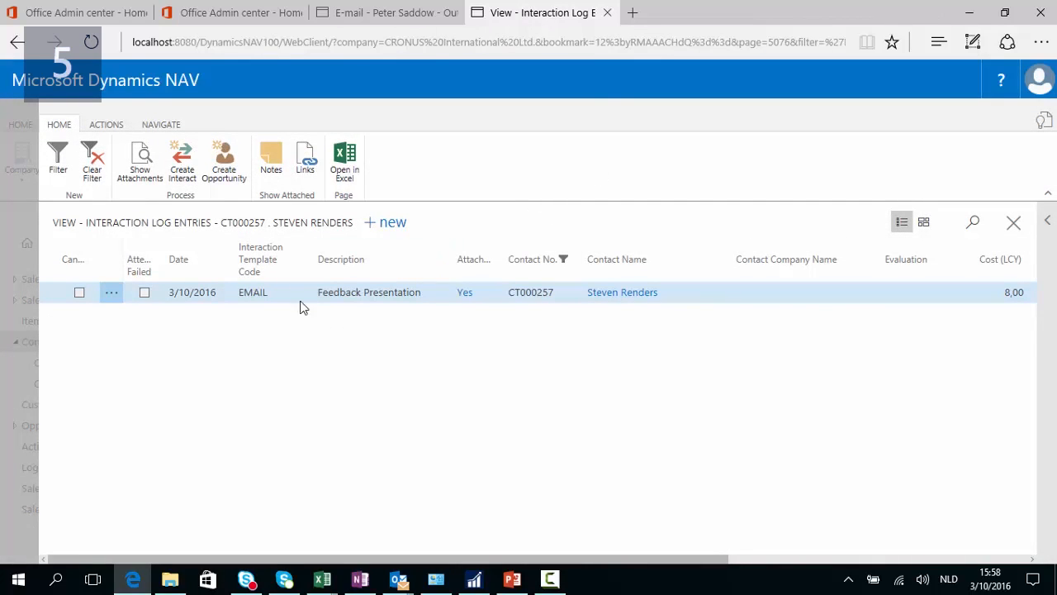
{"action": "mouse_move", "coordinate": [368, 291]}
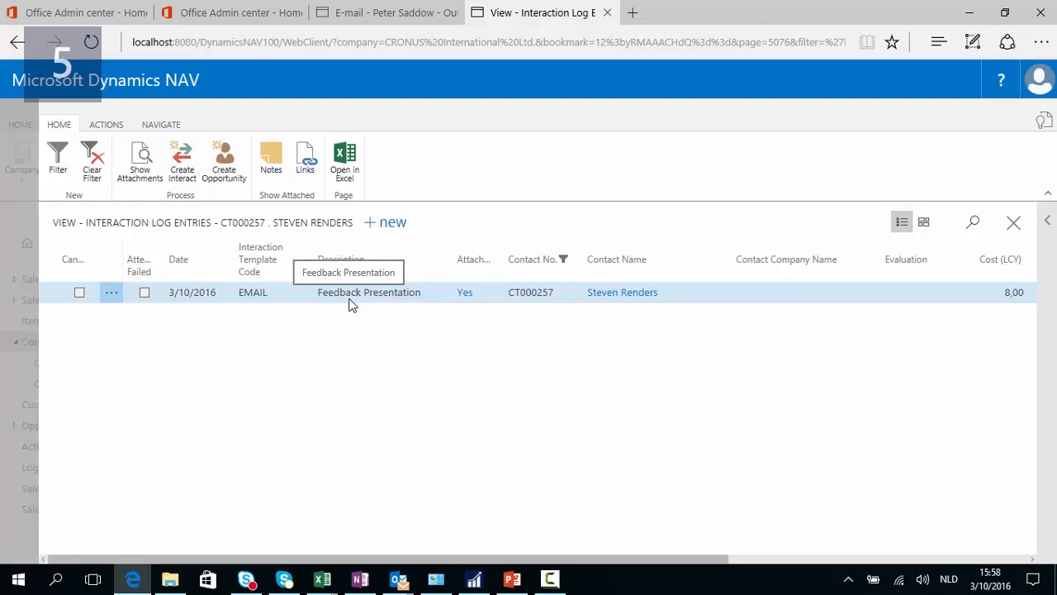
{"action": "mouse_move", "coordinate": [349, 303]}
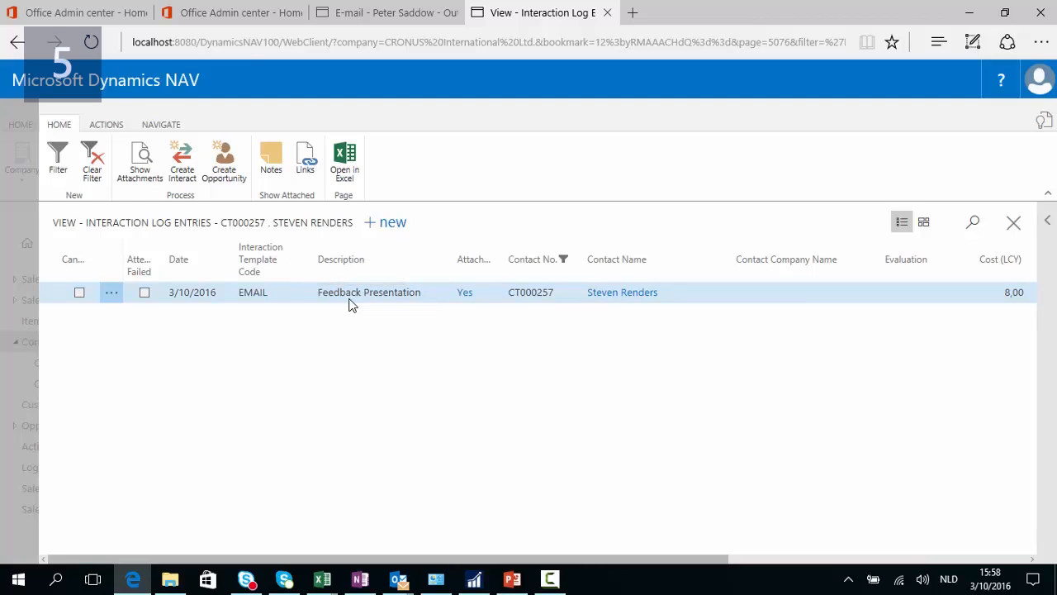
{"action": "mouse_move", "coordinate": [140, 157]}
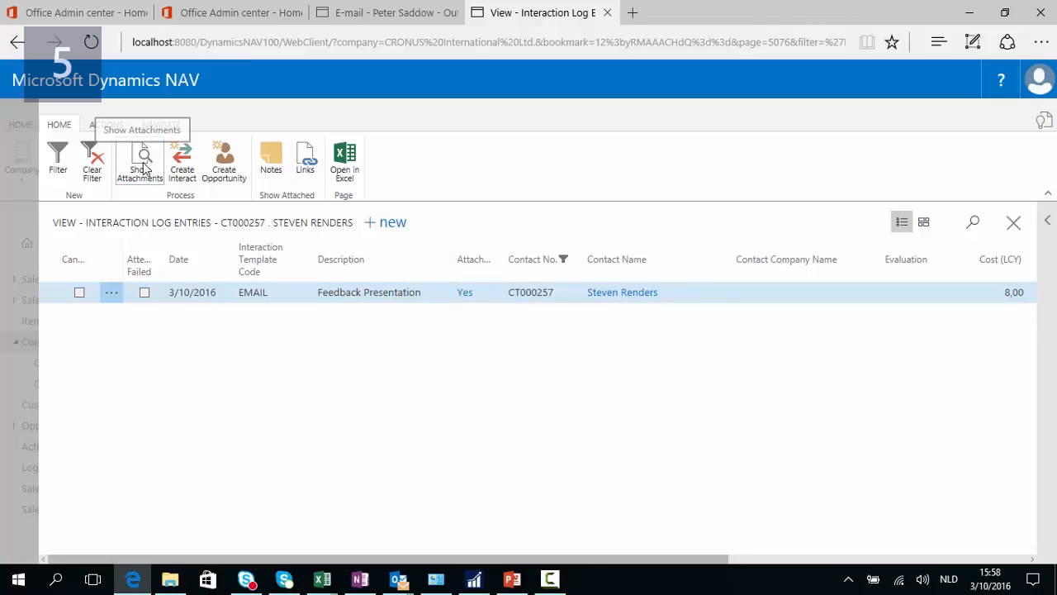
{"action": "left_click", "coordinate": [785, 12]}
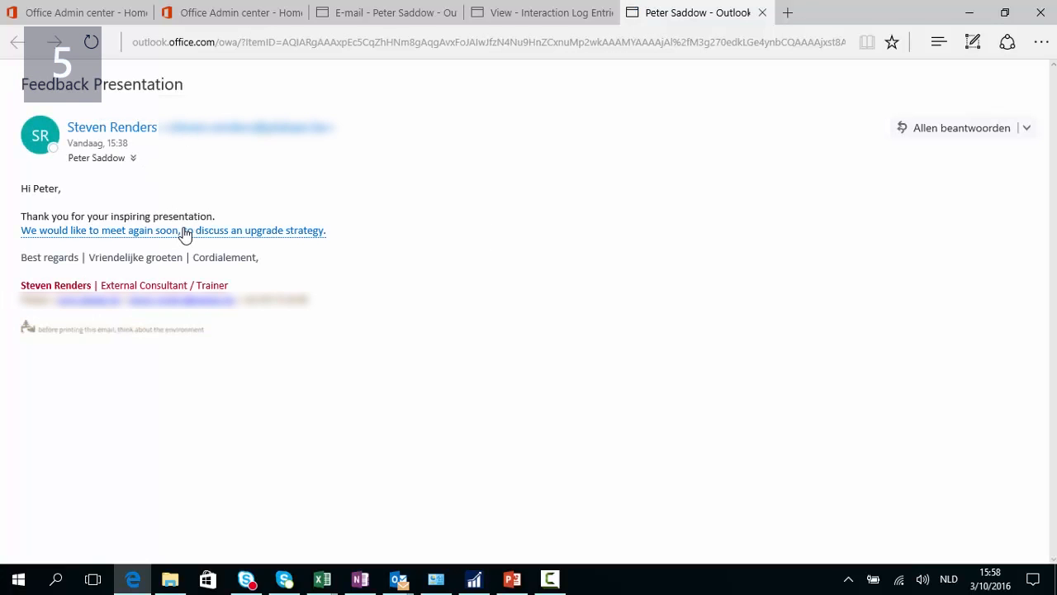
{"action": "mouse_move", "coordinate": [342, 213]}
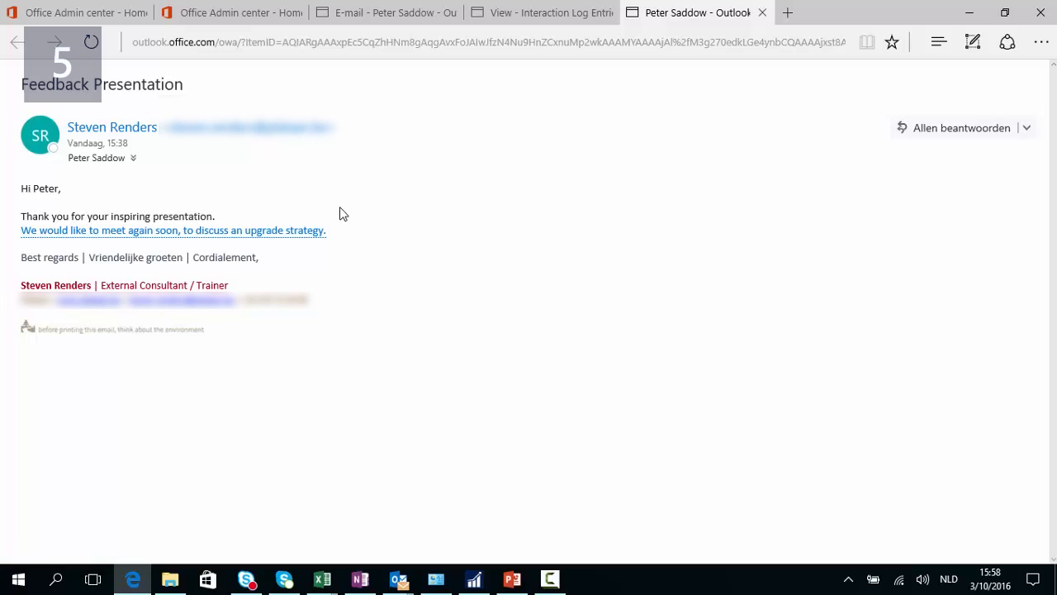